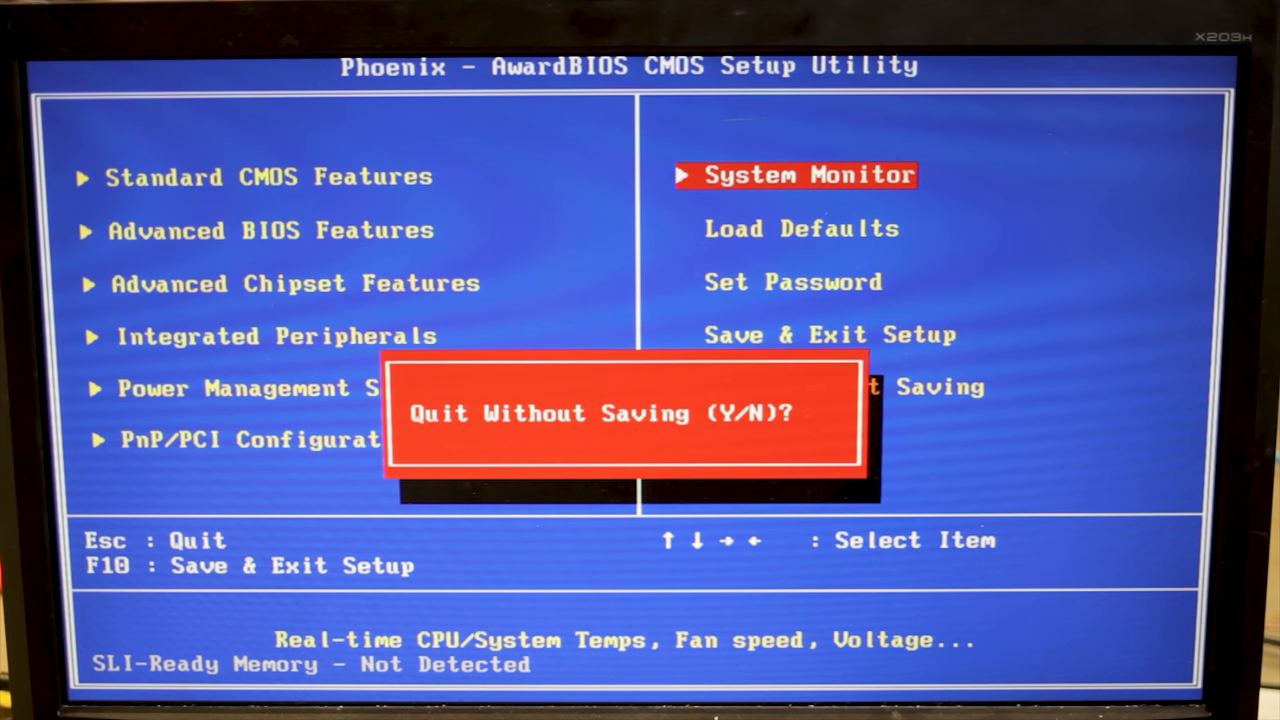
Cancel the Quit Without Saving prompt and navigate to the System Clocks page (CPU 2666.7 MHz, FSB 1333.3 MHz)
{"action": "key", "text": "n"}
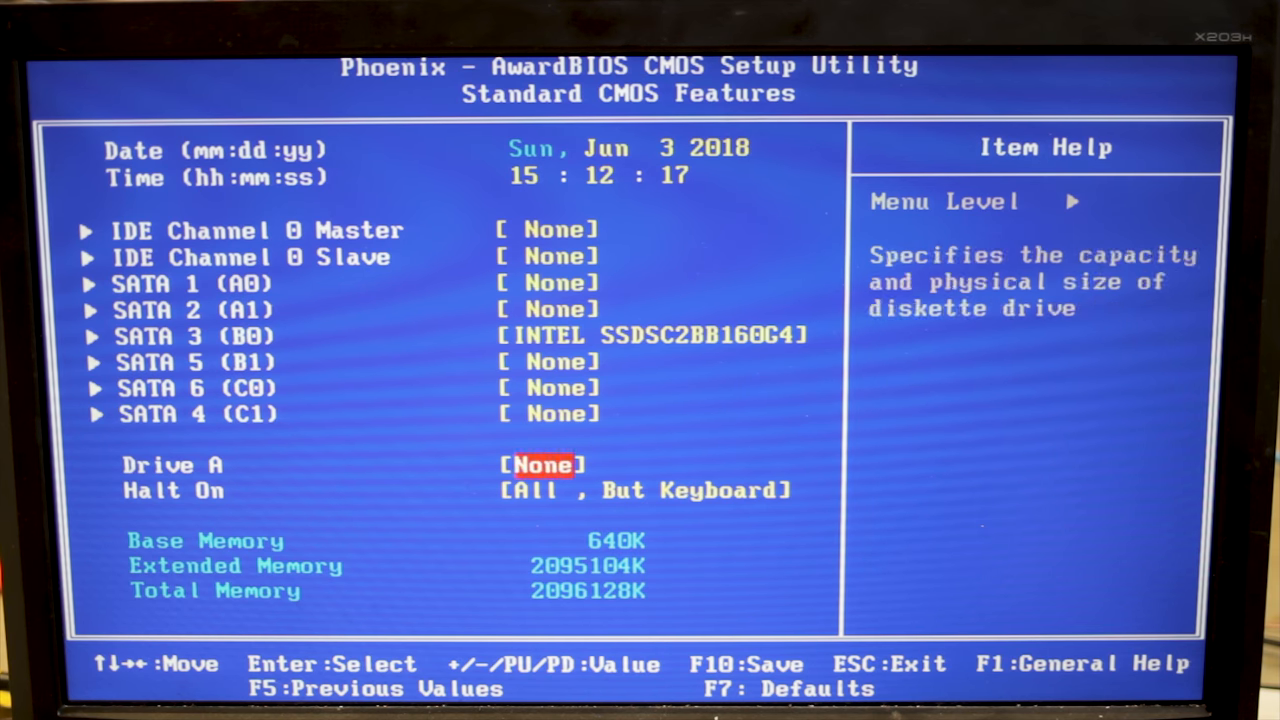
{"action": "key", "text": "f1"}
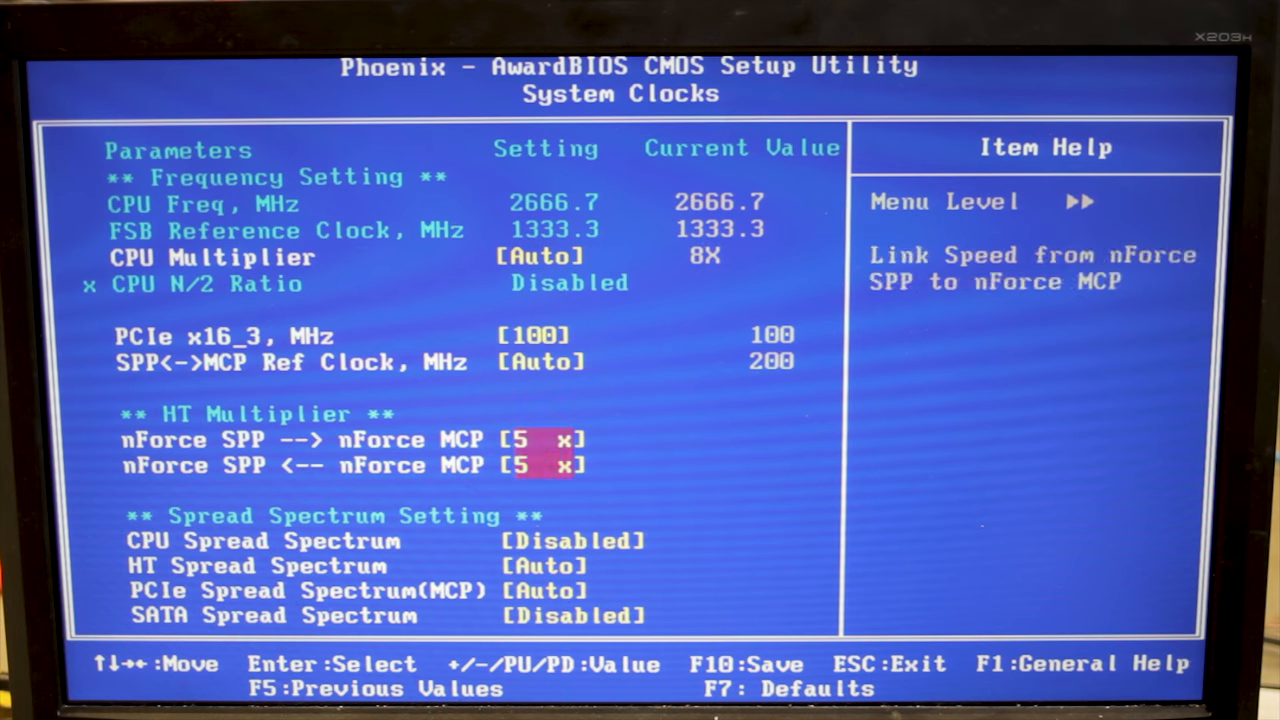
{"action": "key", "text": "up"}
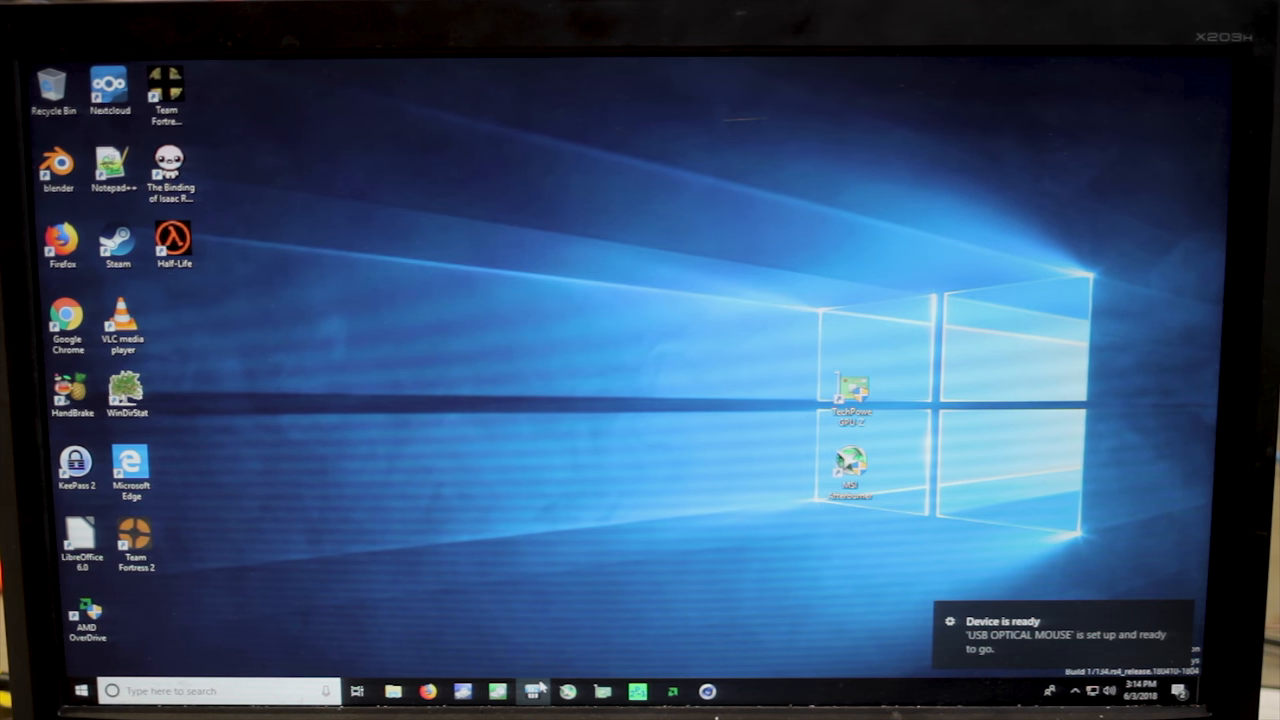
Show Task Manager's CPU performance graphs and close the hung HWiNFO64 without reporting it
{"action": "left_click", "coordinate": [532, 692]}
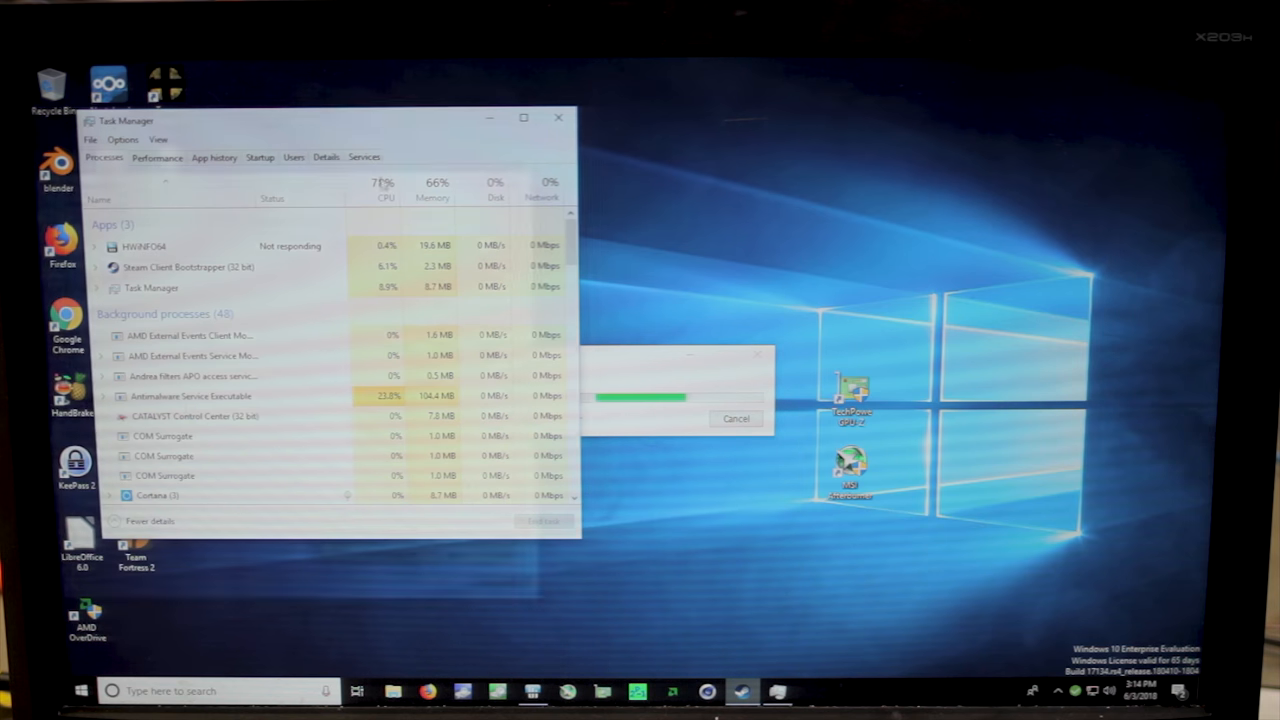
{"action": "left_click", "coordinate": [156, 156]}
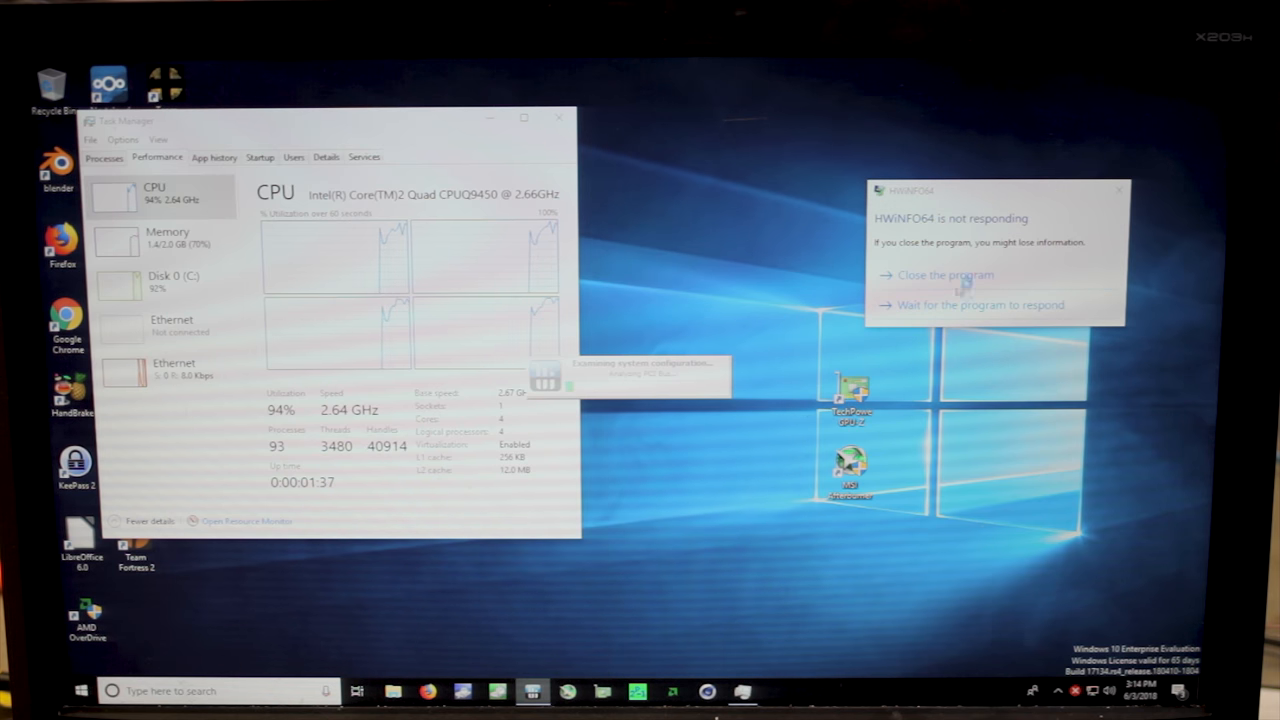
{"action": "left_click", "coordinate": [944, 276]}
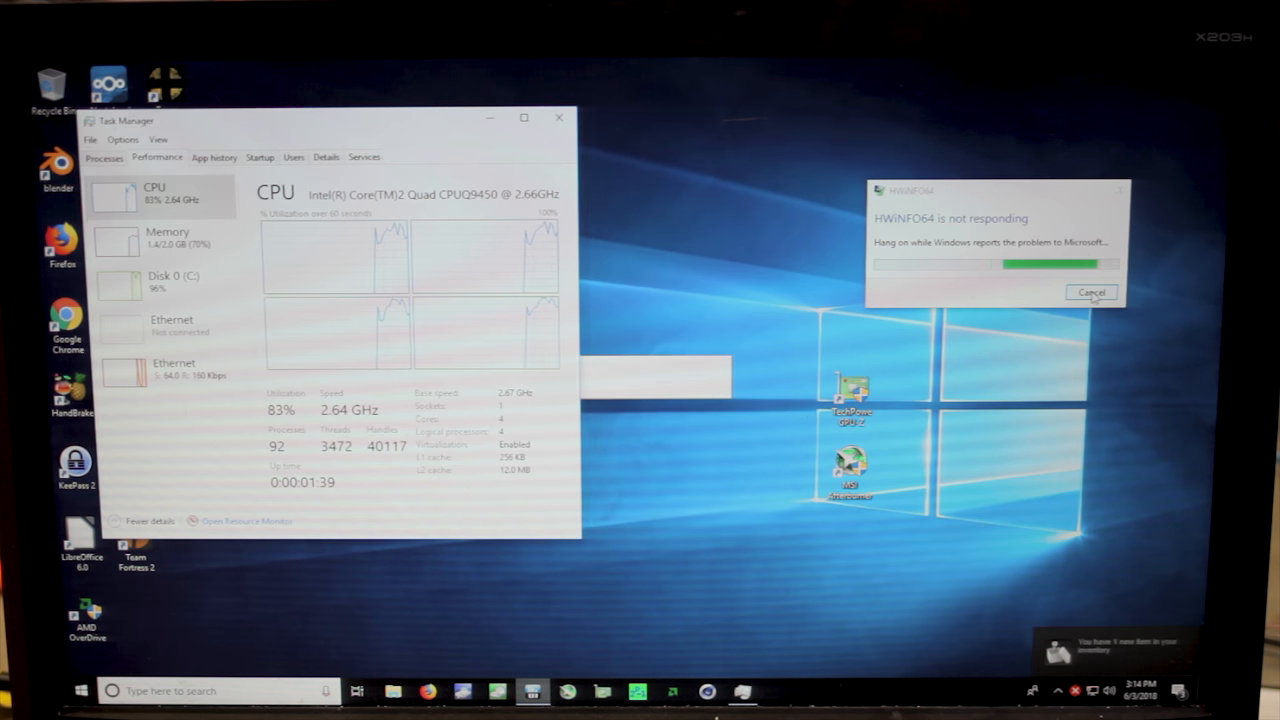
{"action": "left_click", "coordinate": [1092, 292]}
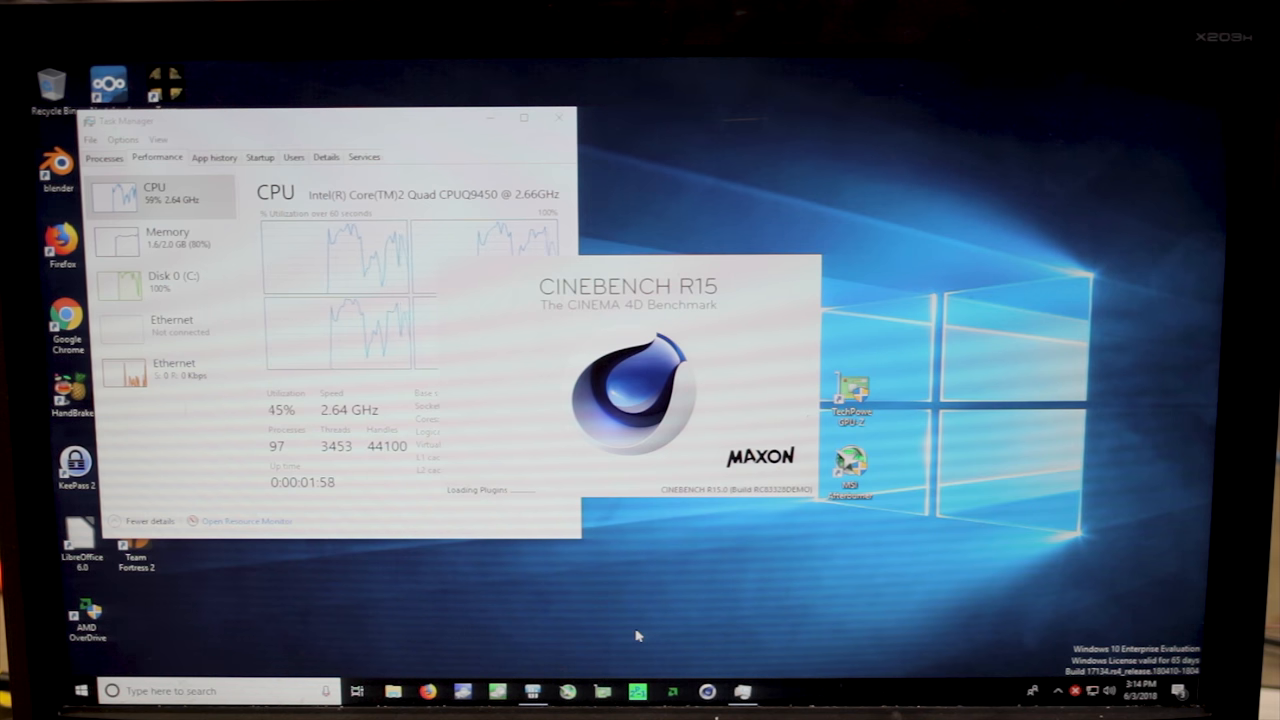
{"action": "mouse_move", "coordinate": [632, 652]}
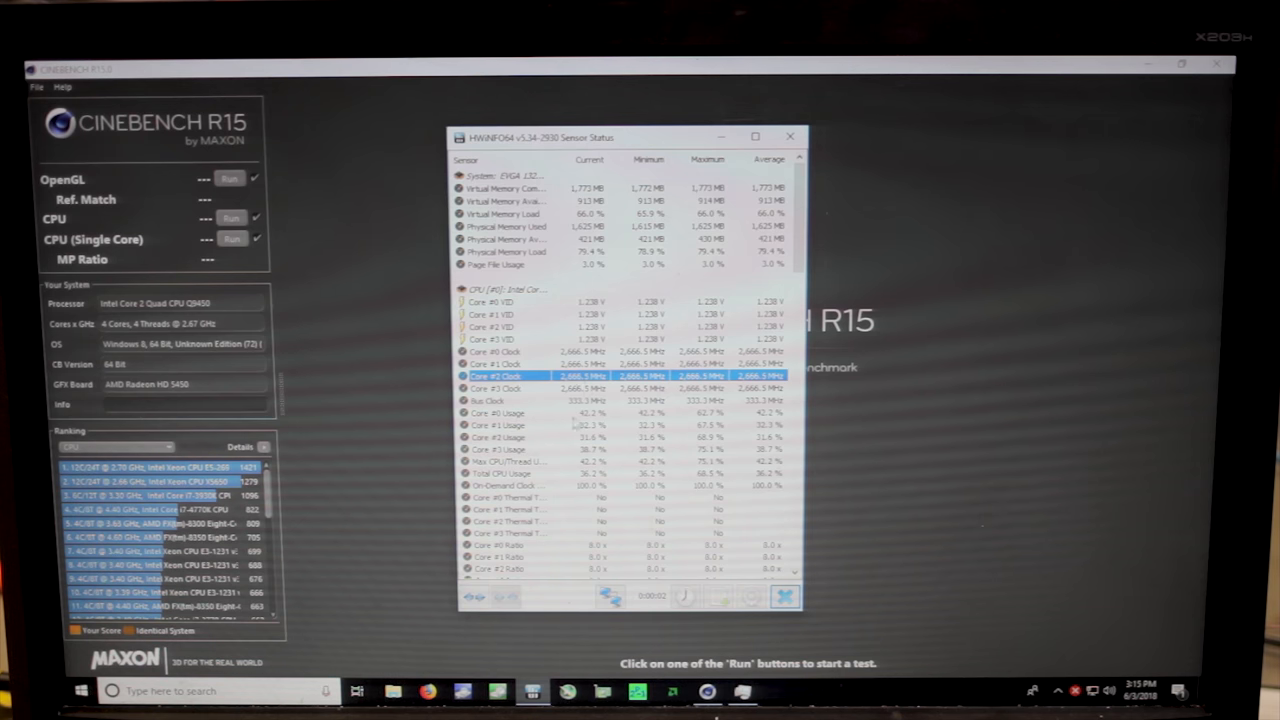
Scroll the Sensor Status list down to the CPU core temperatures and memory sensors
{"action": "scroll", "scroll_direction": "down", "scroll_amount": 3}
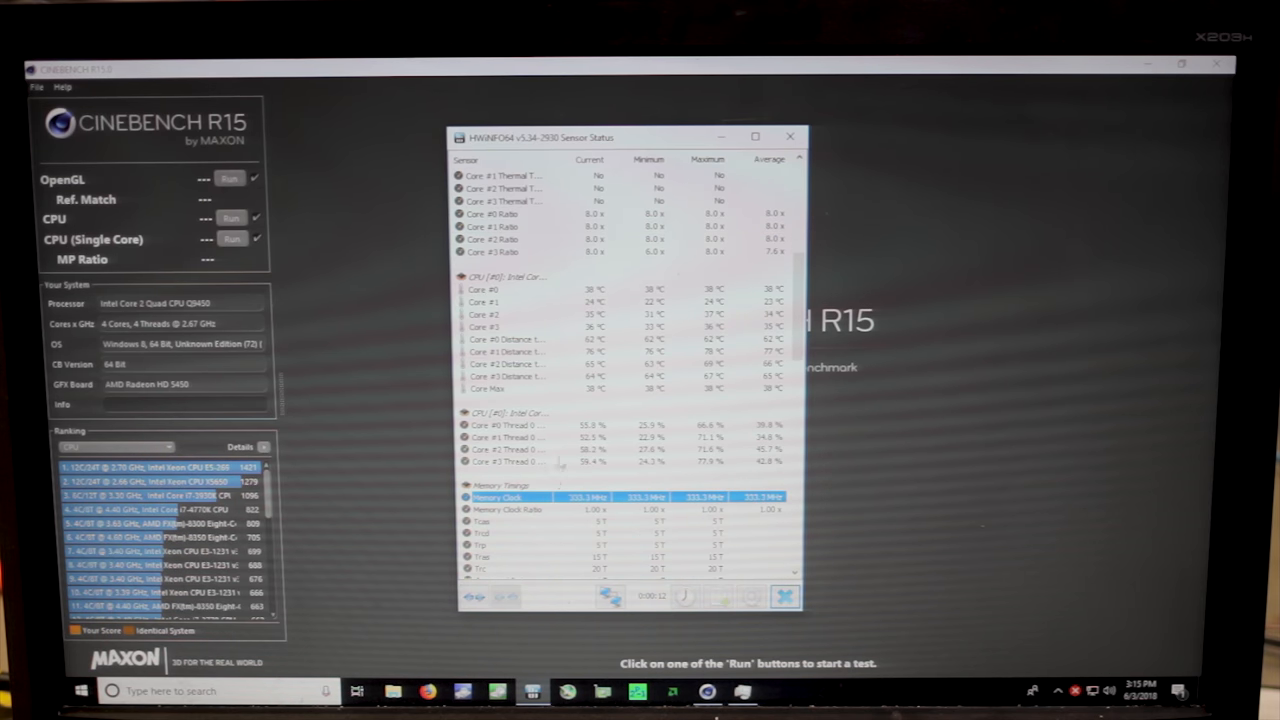
{"action": "scroll", "scroll_direction": "down", "scroll_amount": 3}
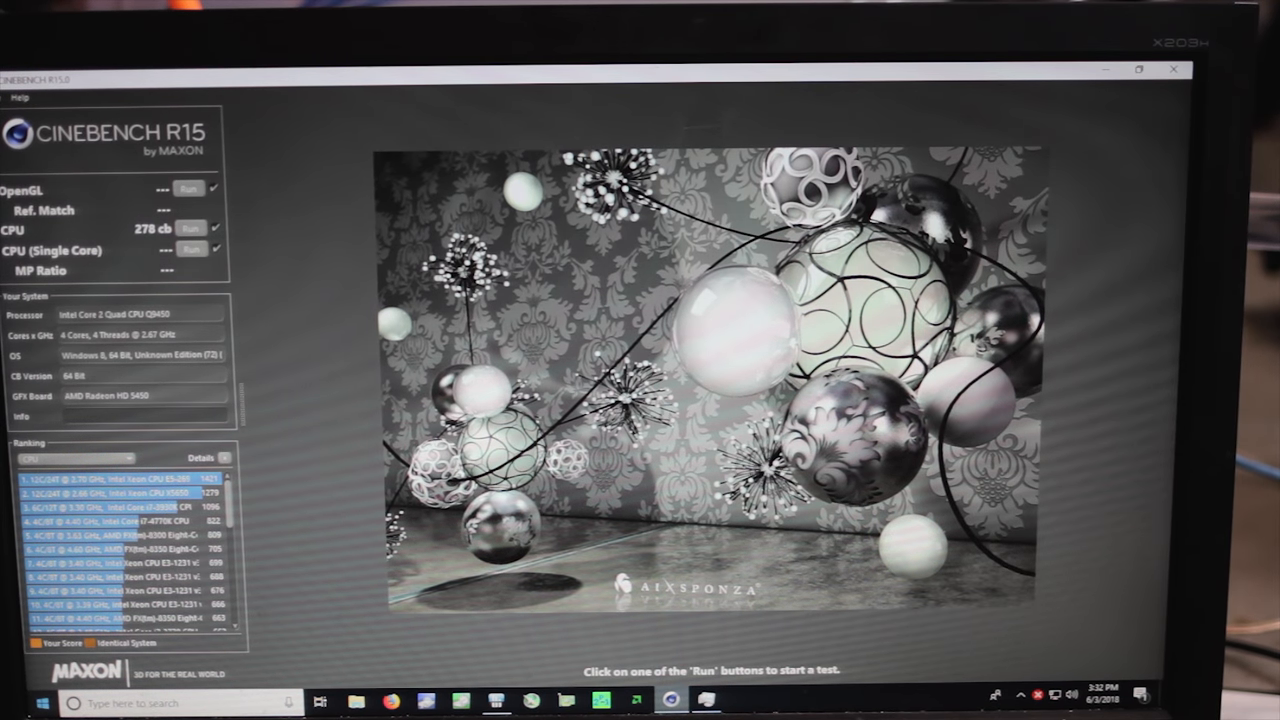
Run the Cinebench R15 CPU test, rendering the scene to a 278 cb score
{"action": "left_click", "coordinate": [188, 228]}
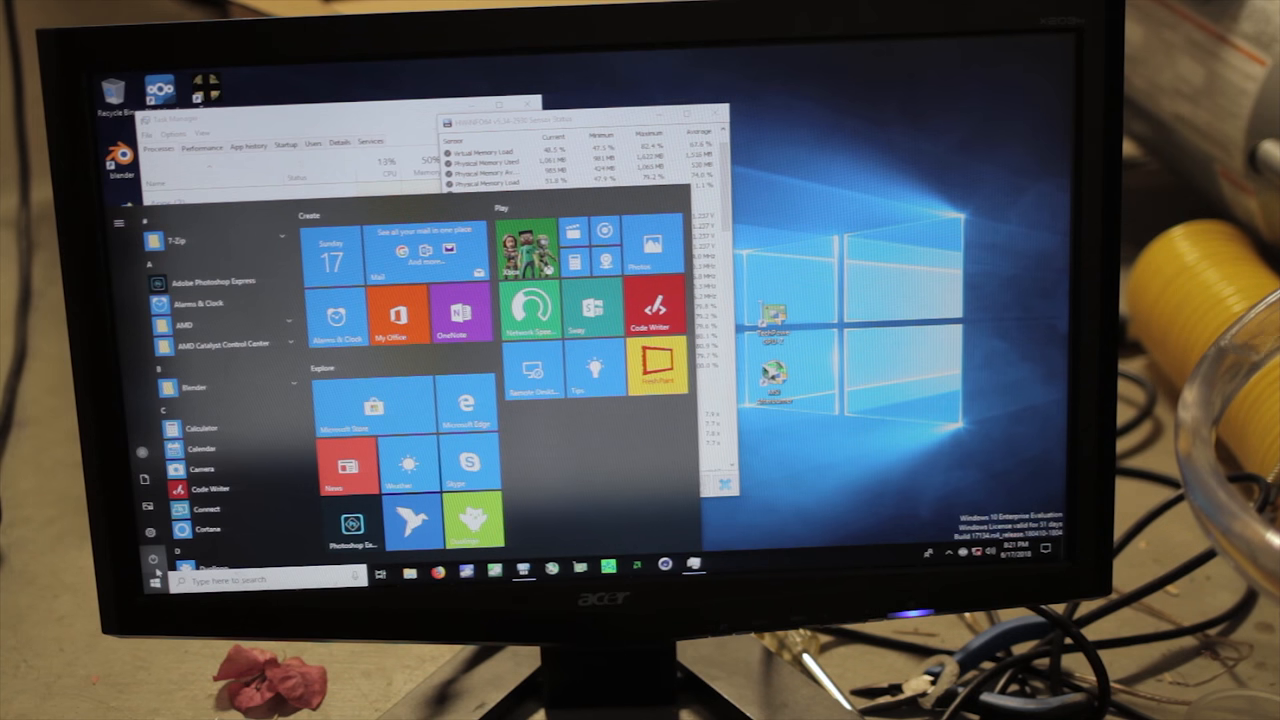
Shut down the computer from the Start menu's power options
{"action": "left_click", "coordinate": [152, 560]}
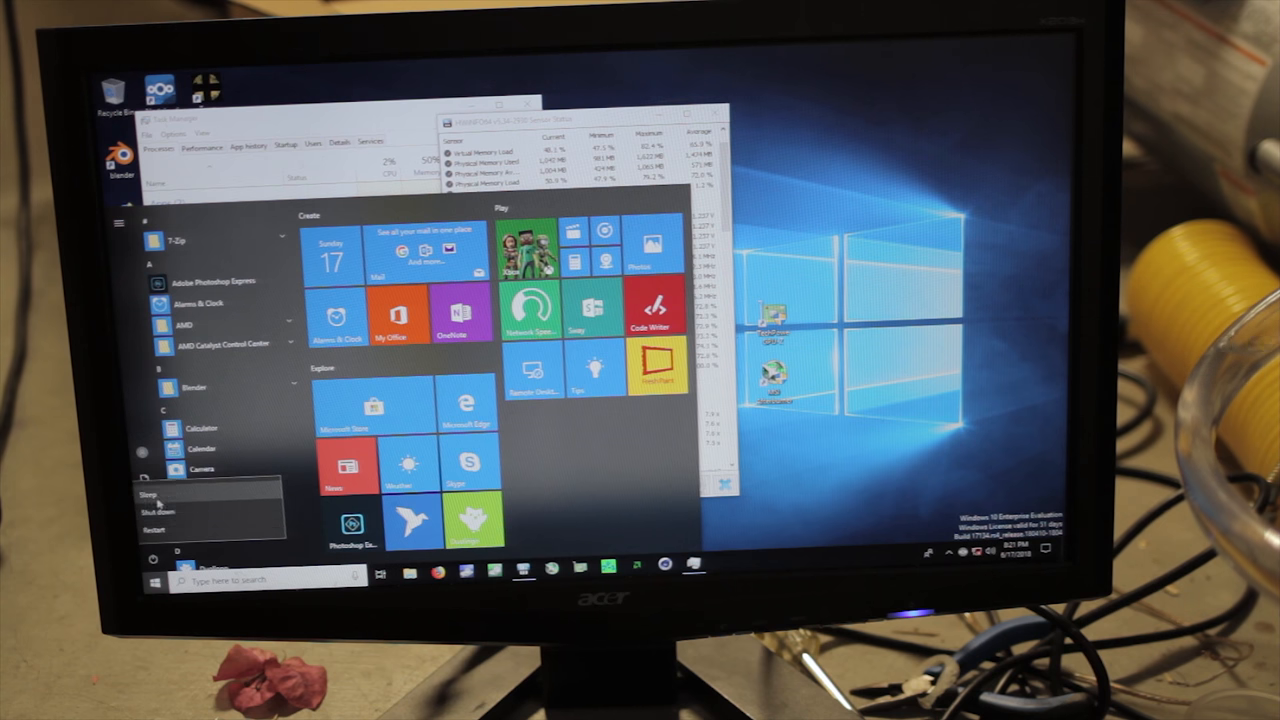
{"action": "left_click", "coordinate": [156, 512]}
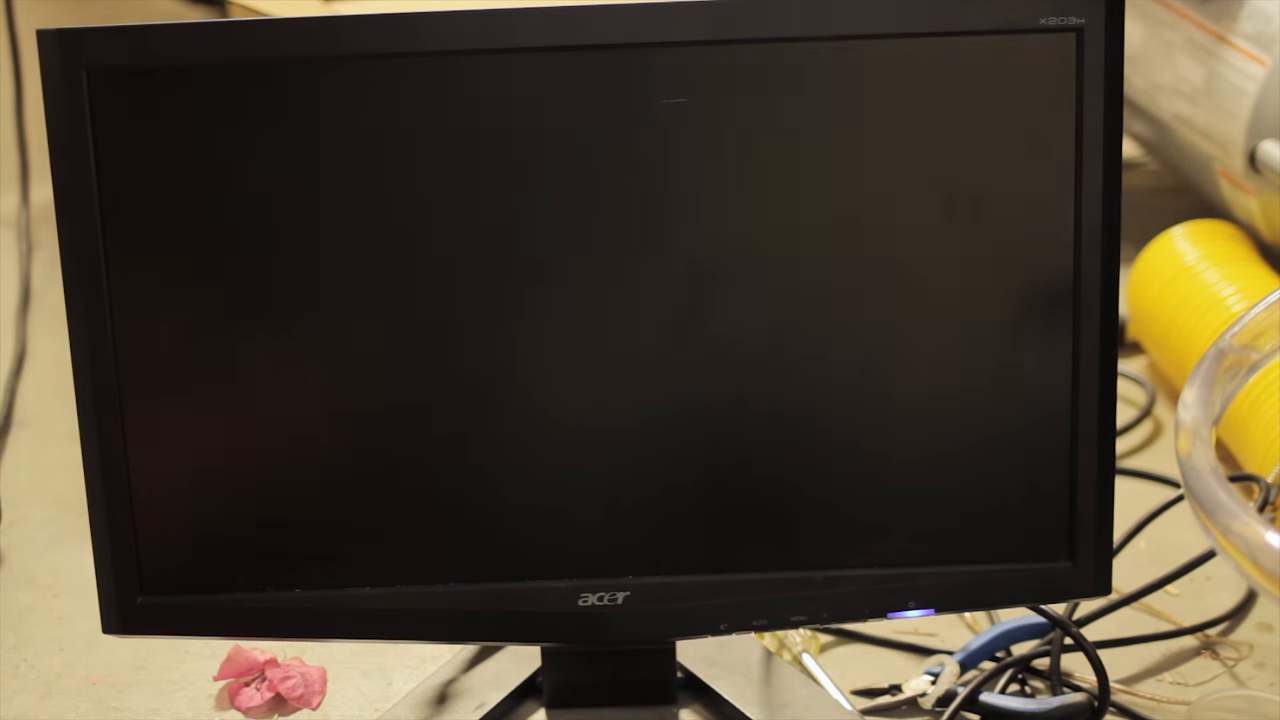